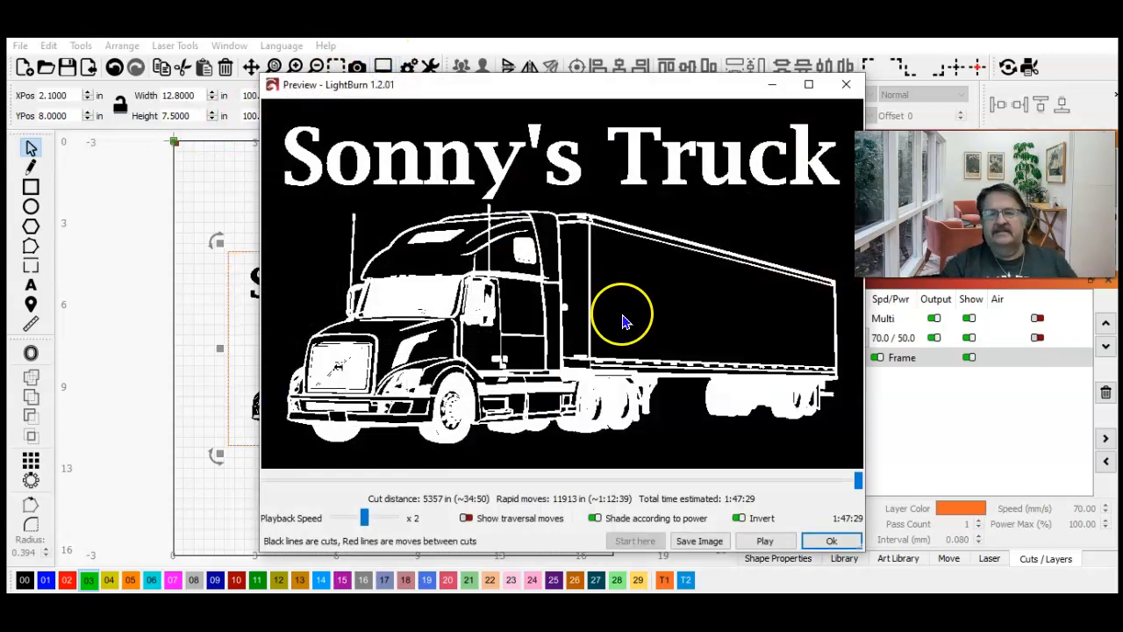
mouse_move(834, 319)
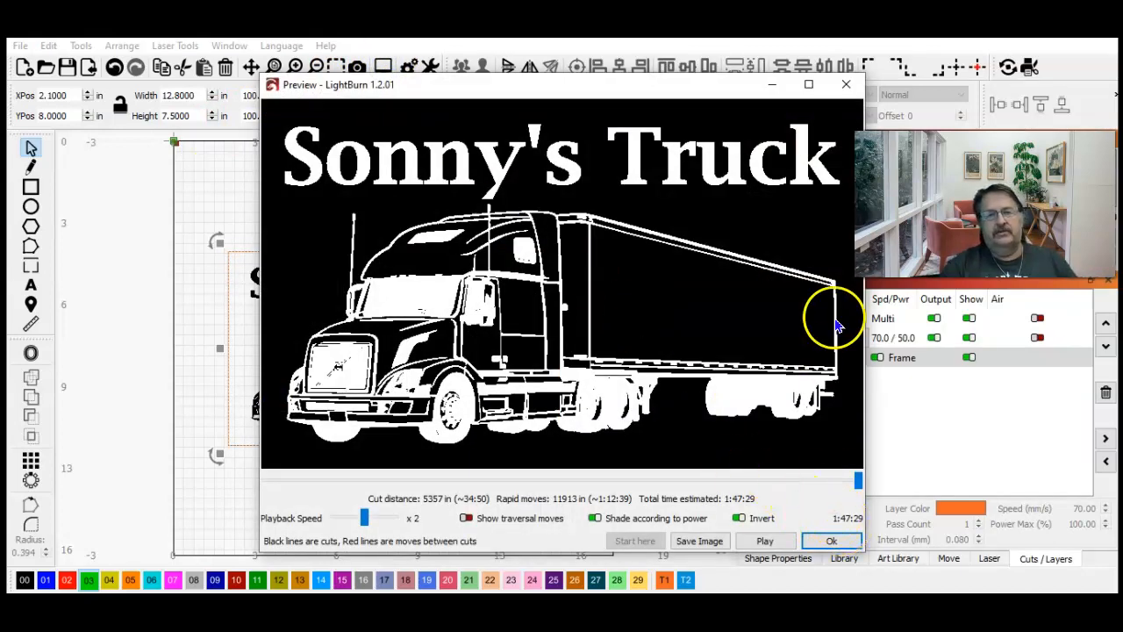
mouse_move(807, 84)
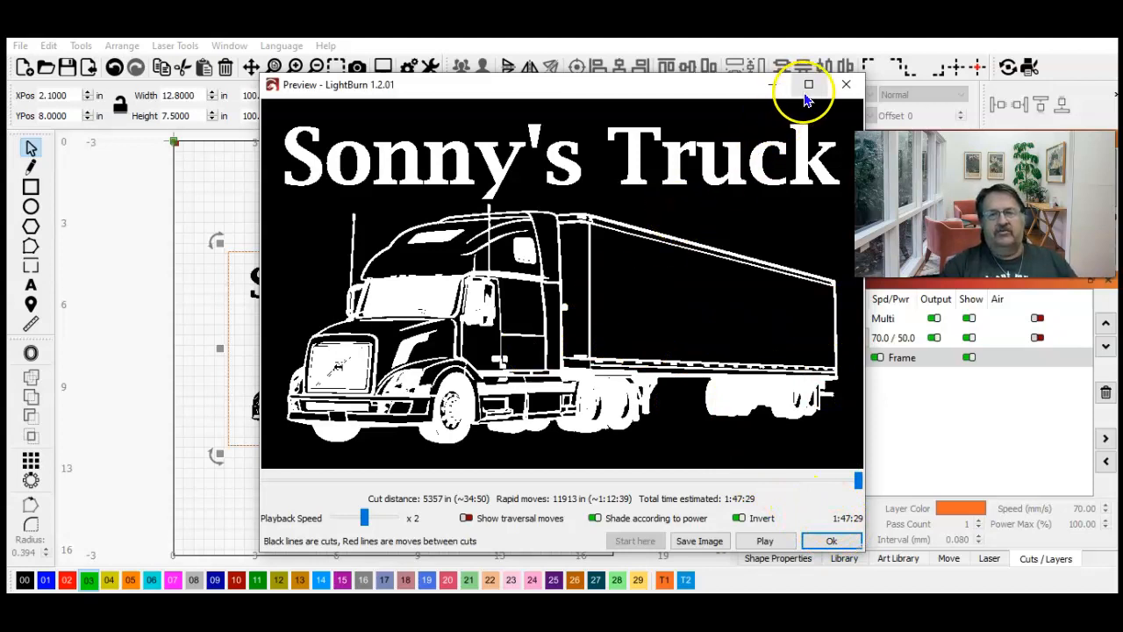
Maximize the job preview, then close it to return to the Sonny's Truck design.
left_click(807, 84)
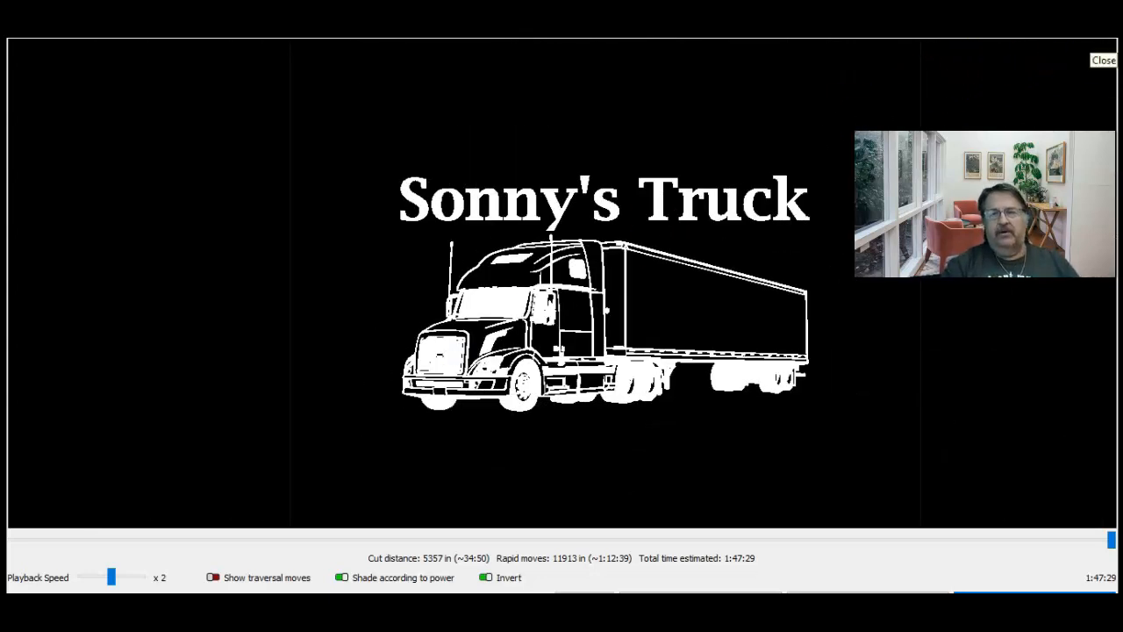
left_click(1102, 60)
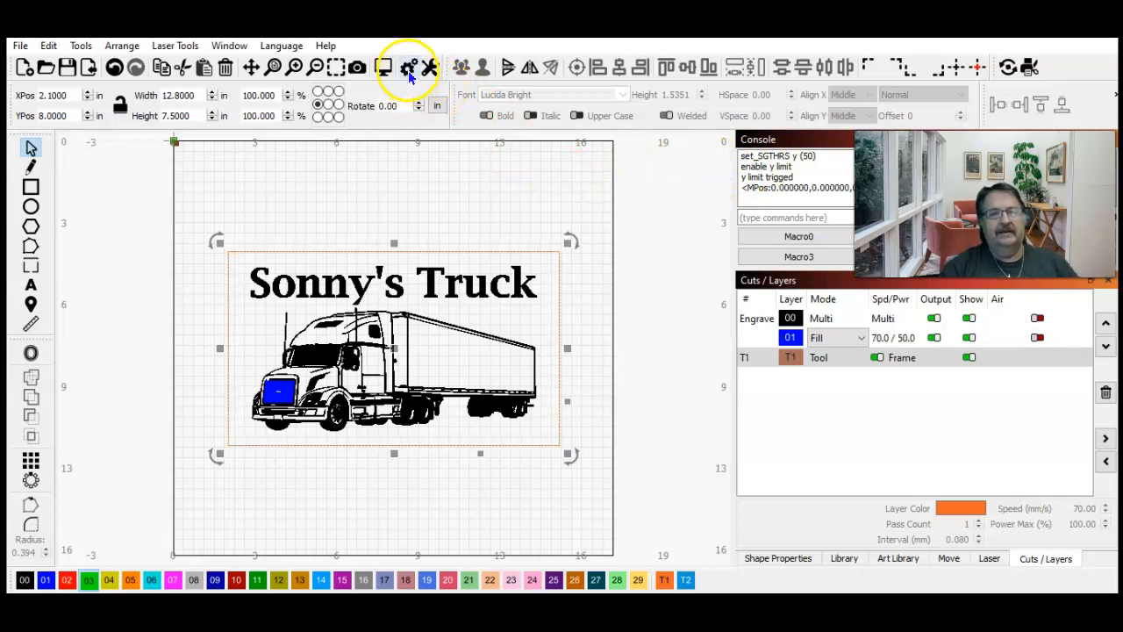
In Device Settings, enable Return to Finish Position at X 10.0, Y 10.0 and confirm.
left_click(411, 67)
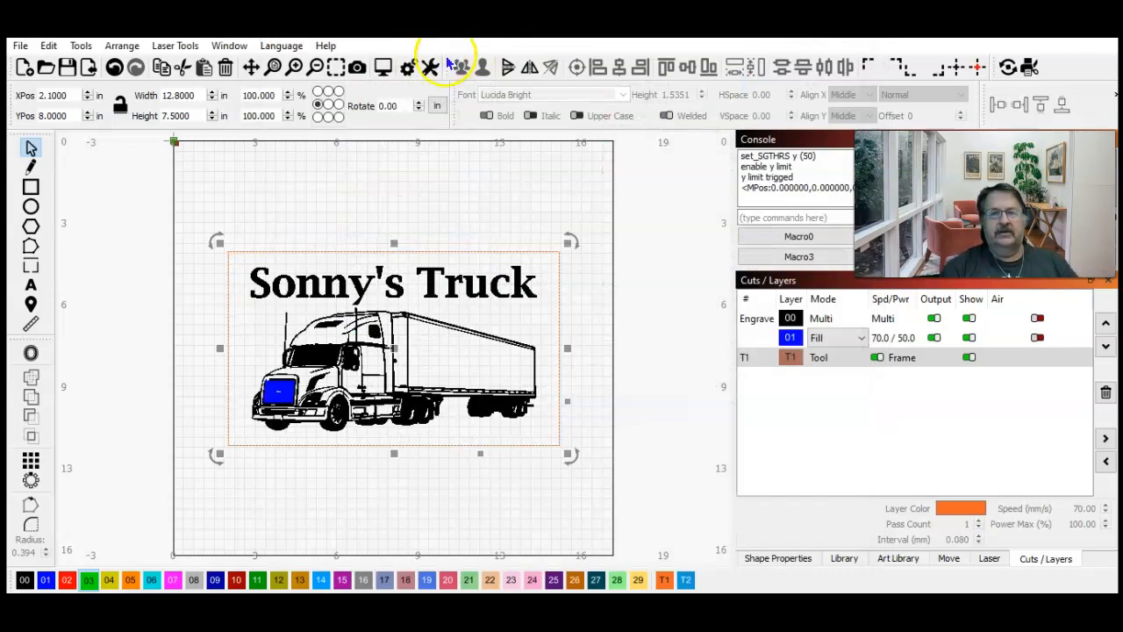
left_click(407, 66)
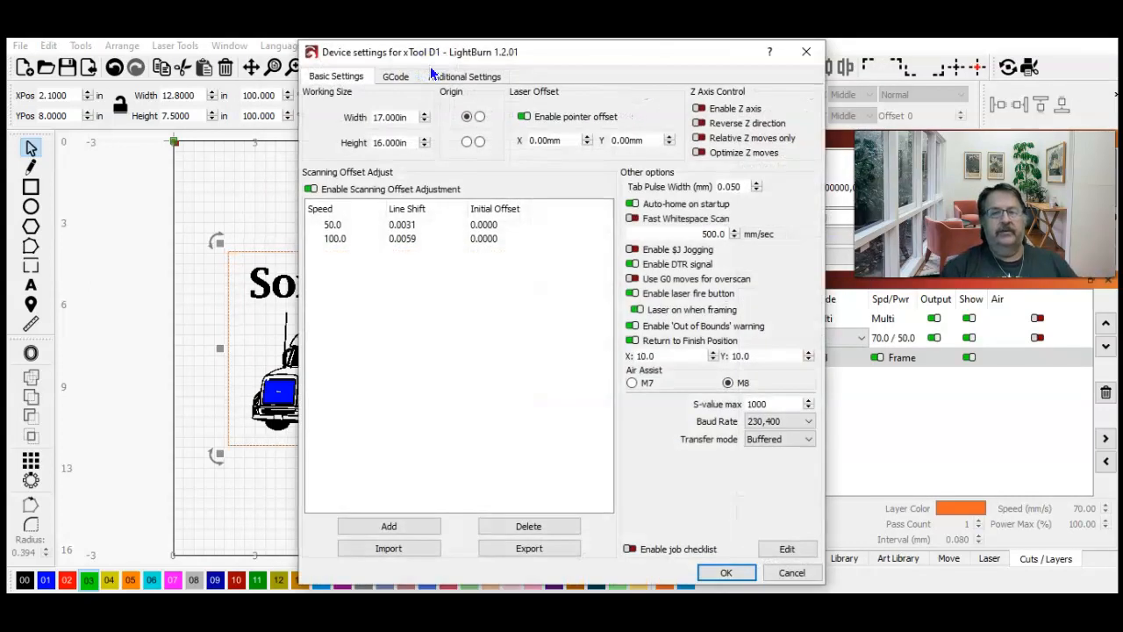
mouse_move(505, 74)
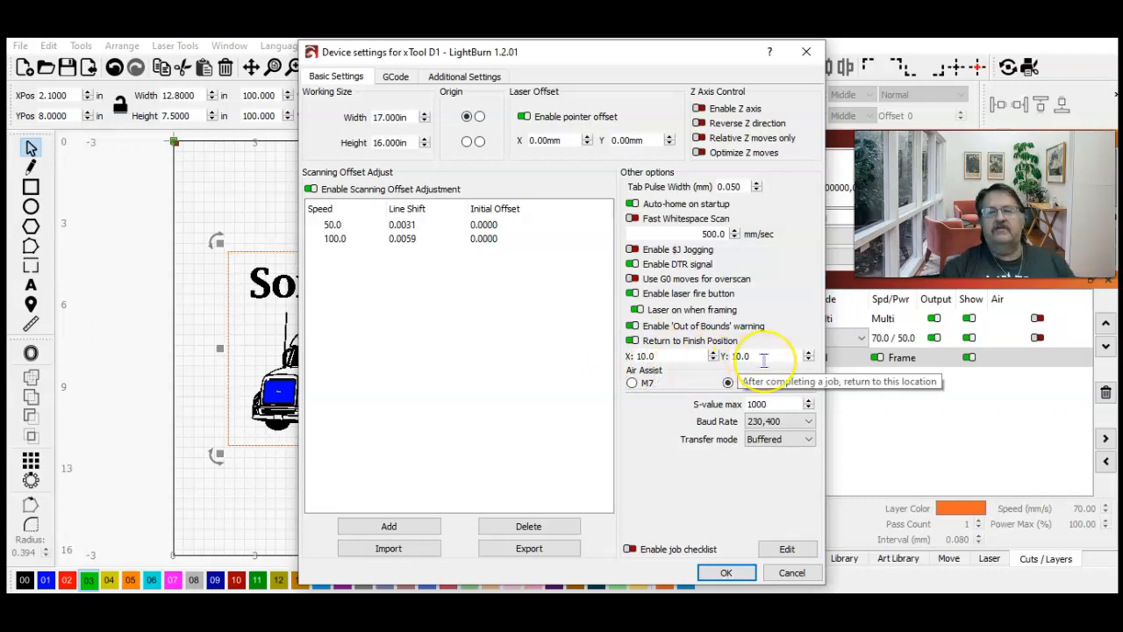
type("10.0")
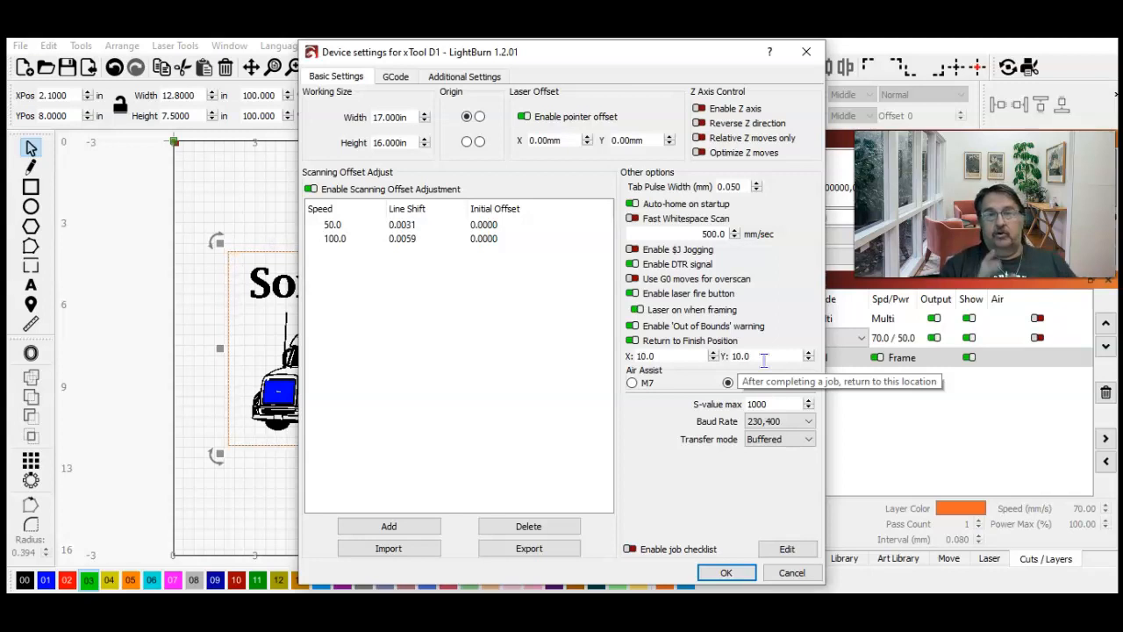
left_click(728, 382)
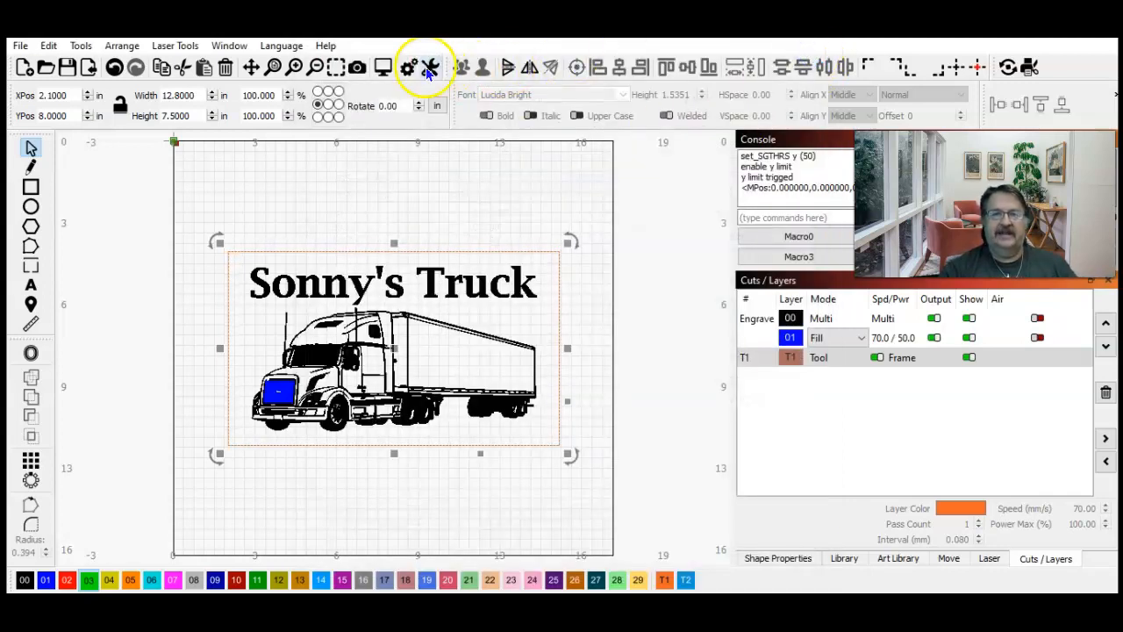
left_click(430, 67)
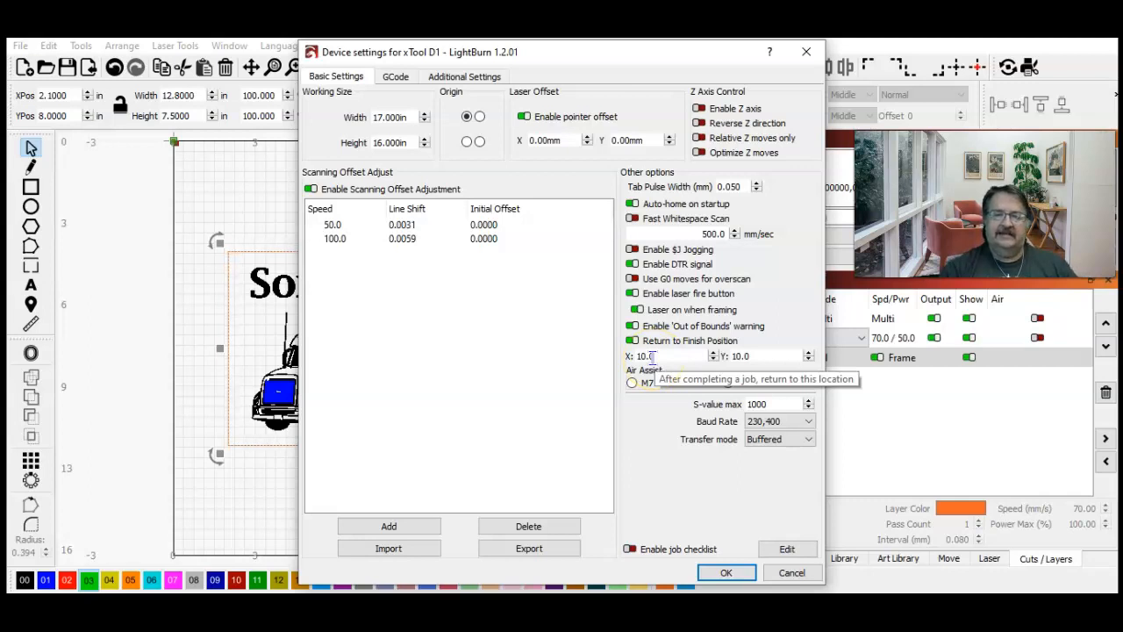
left_click(727, 572)
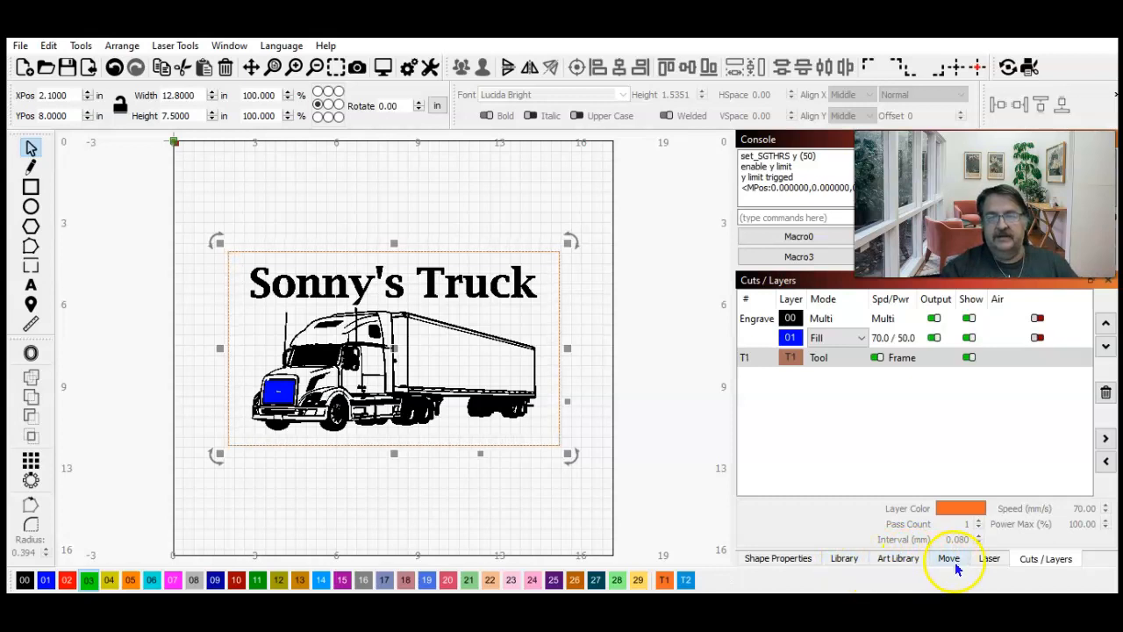
From the Laser panel, home the laser in X and Y, retrying until it responds.
left_click(990, 558)
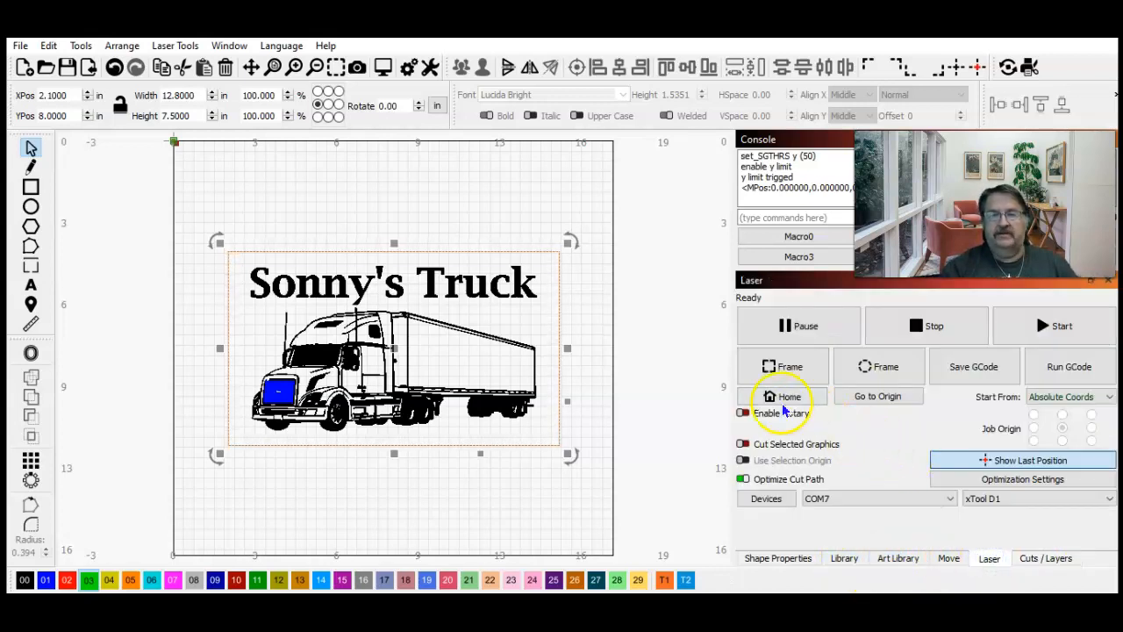
left_click(781, 397)
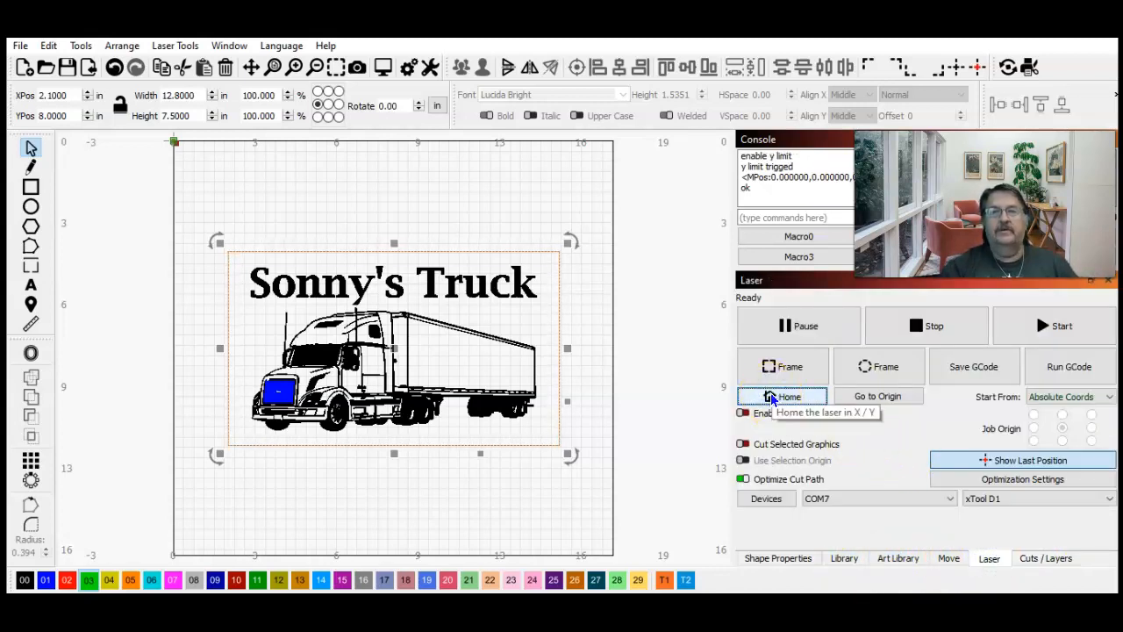
left_click(783, 397)
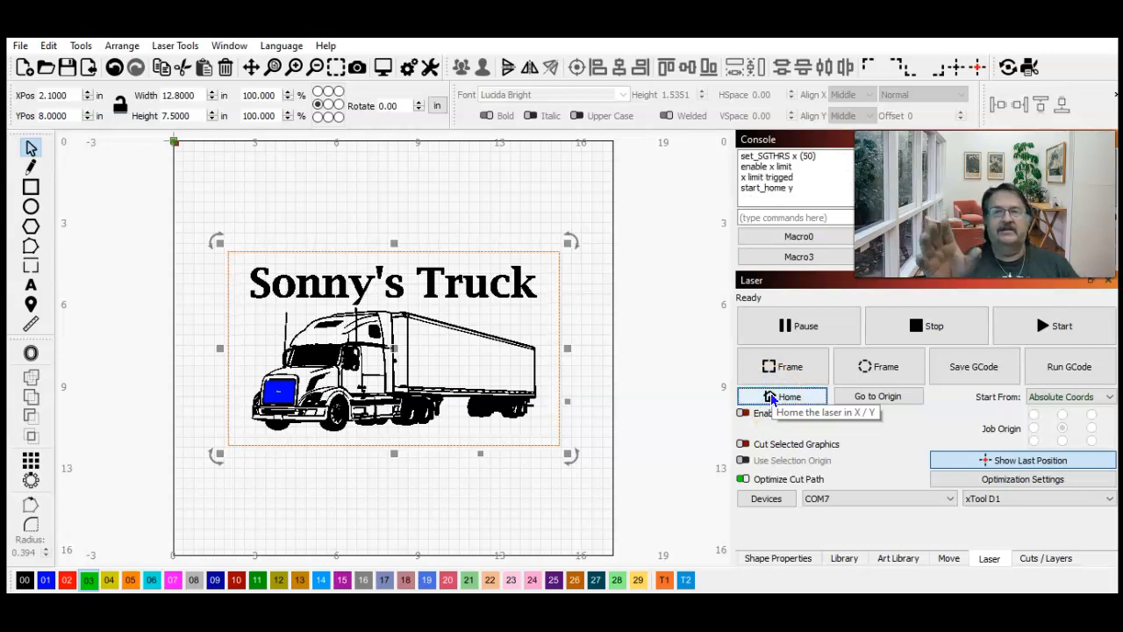
left_click(782, 397)
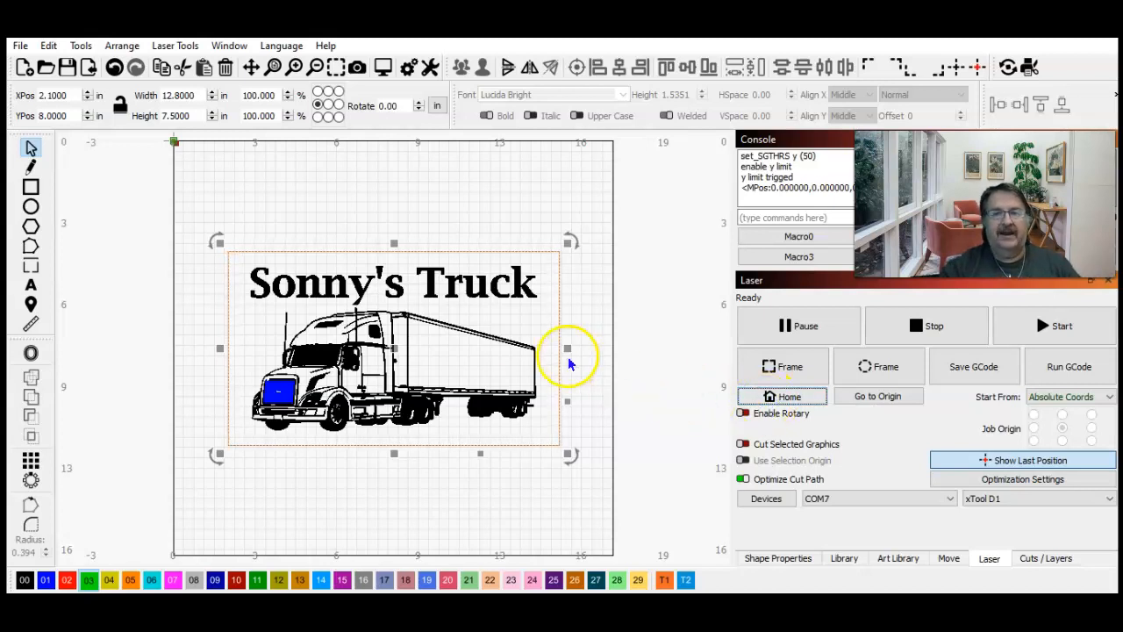
mouse_move(498, 349)
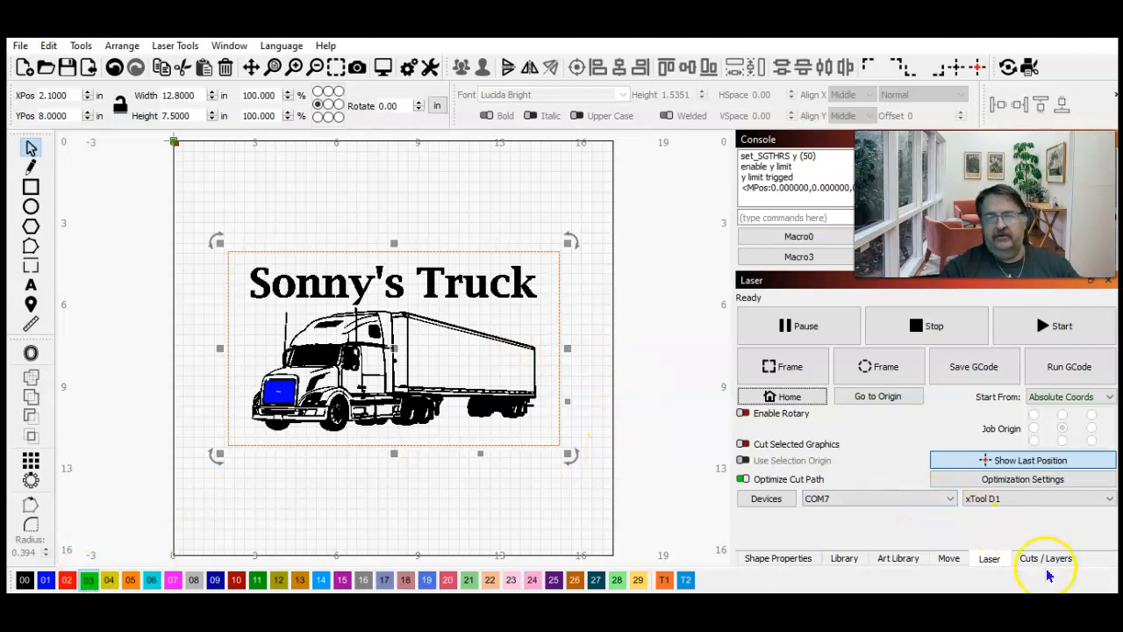
In Cuts/Layers, select the Engrave group holding 01 Fill (70/50) and 02 Line (70/1.0).
left_click(1046, 558)
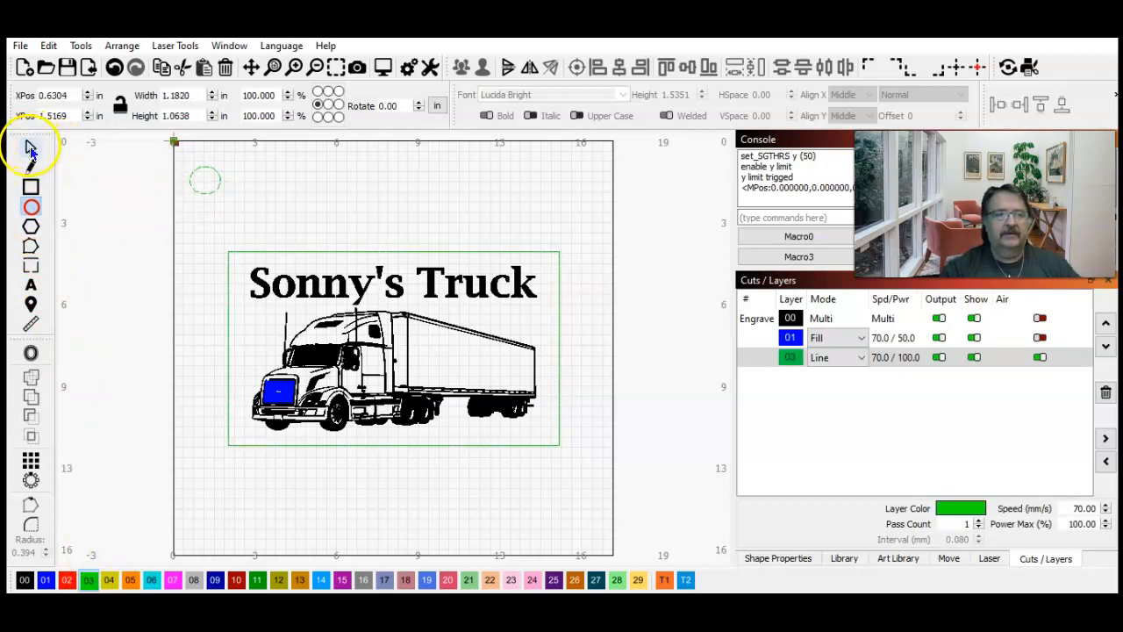
left_click(790, 358)
type("1")
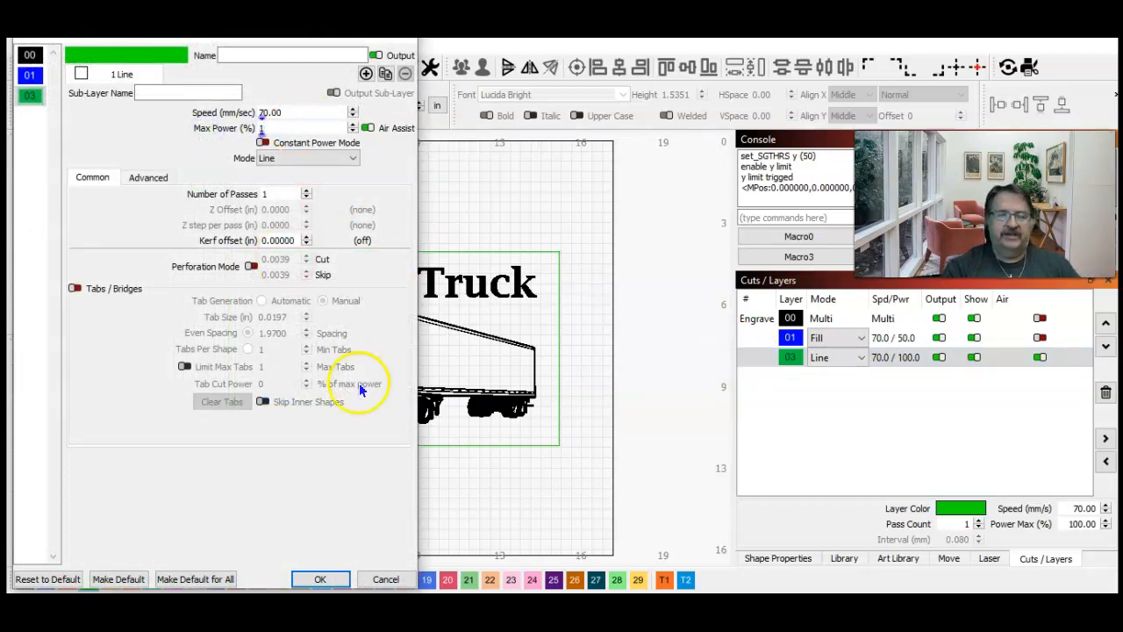
left_click(320, 579)
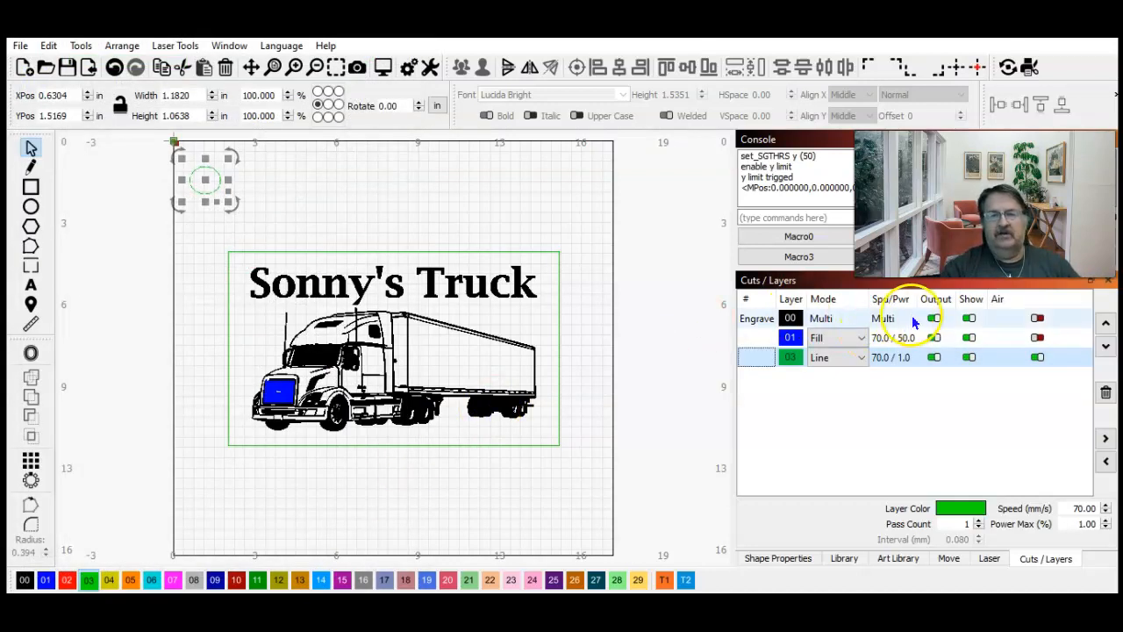
left_click(934, 318)
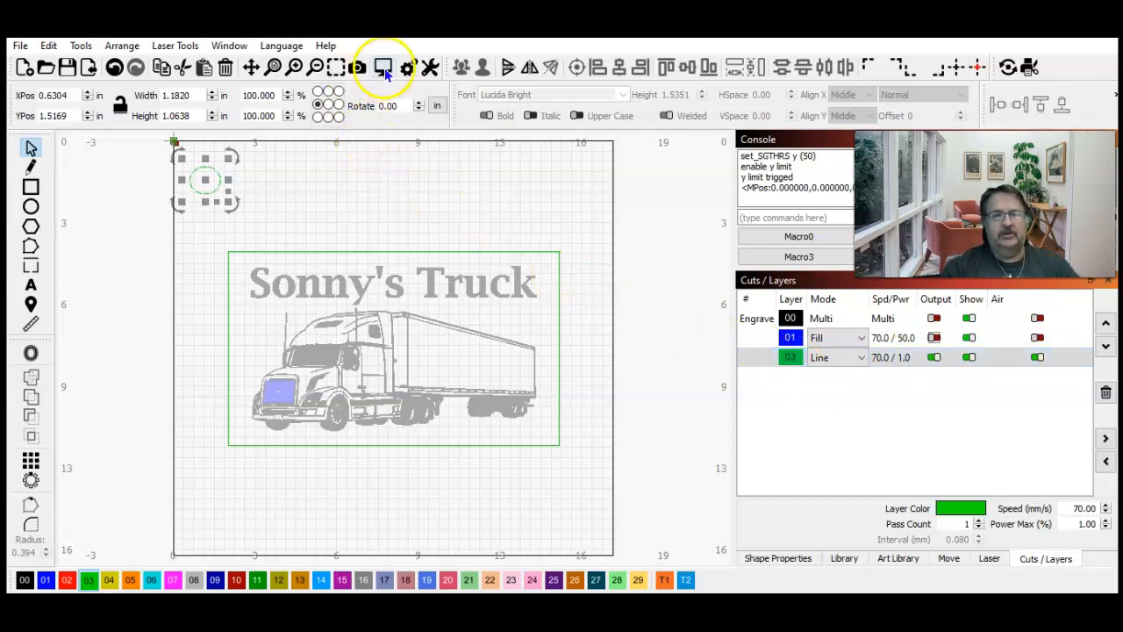
left_click(382, 67)
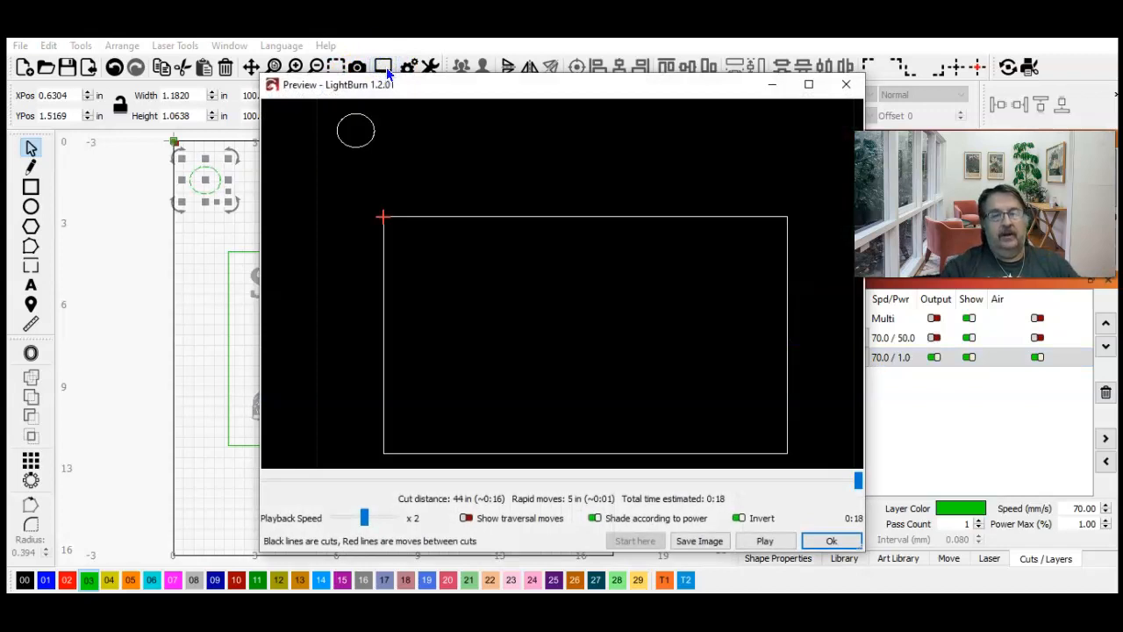
left_click(830, 541)
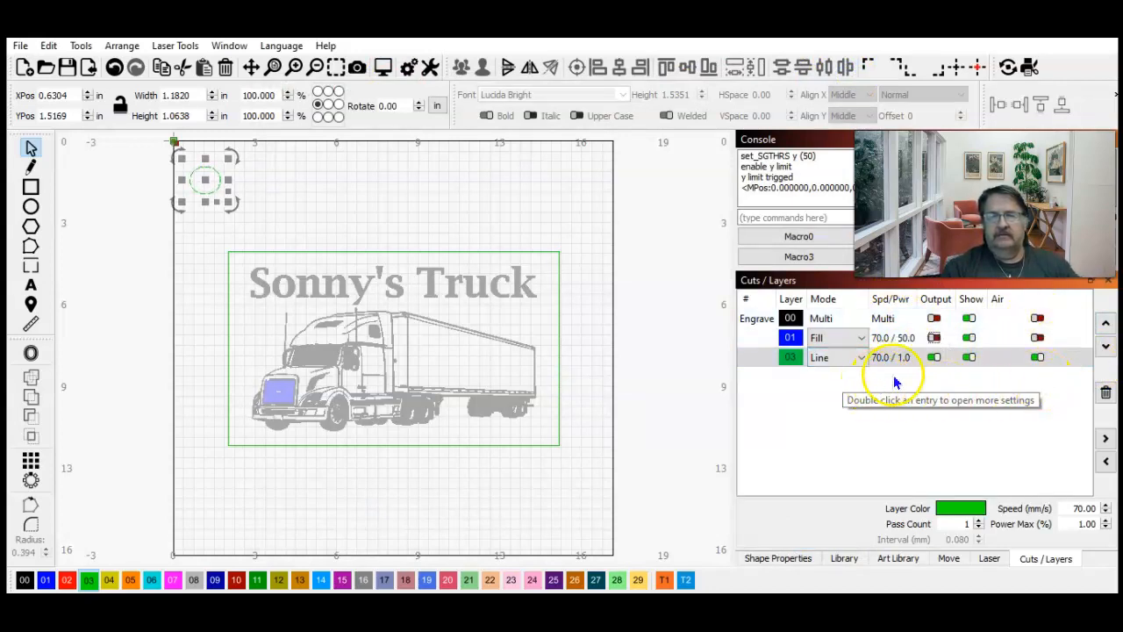
left_click(933, 318)
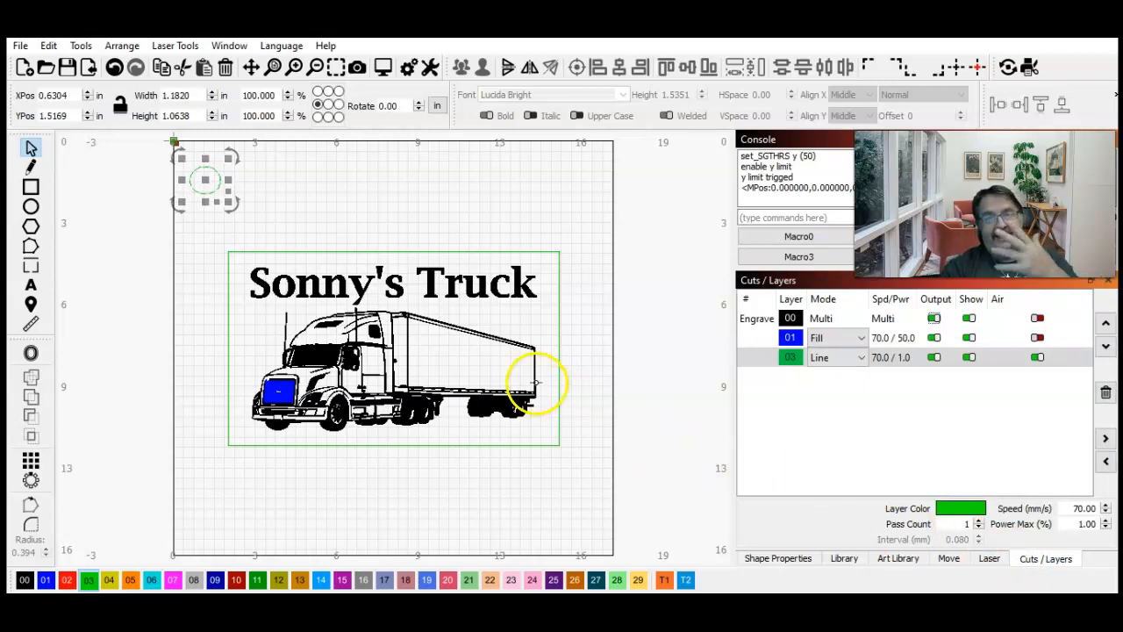
left_click(789, 358)
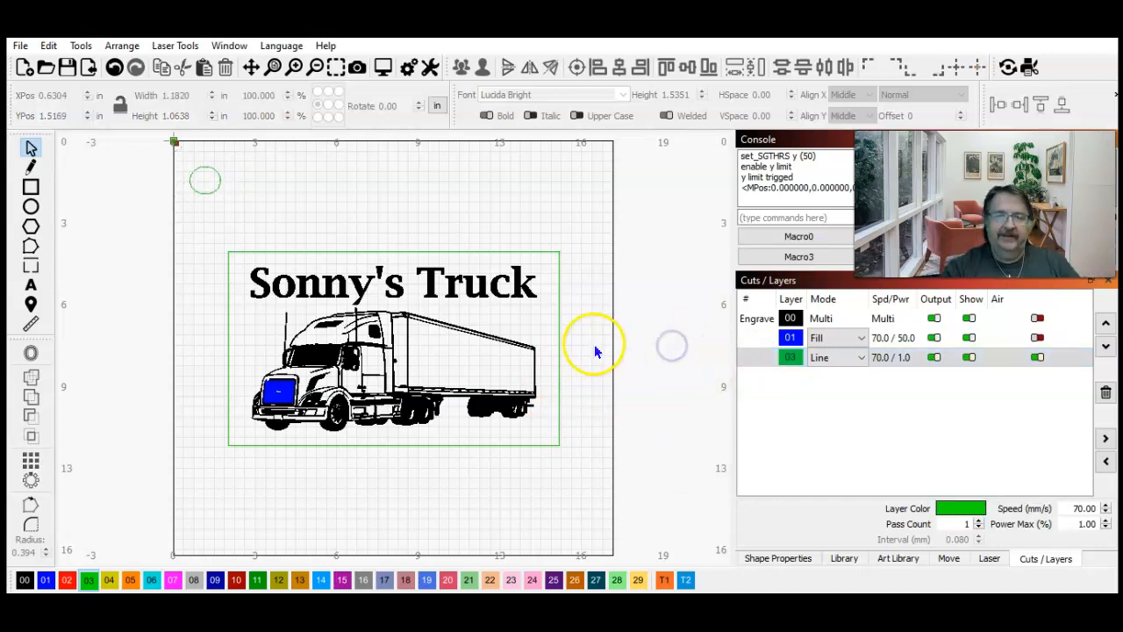
left_click(393, 351)
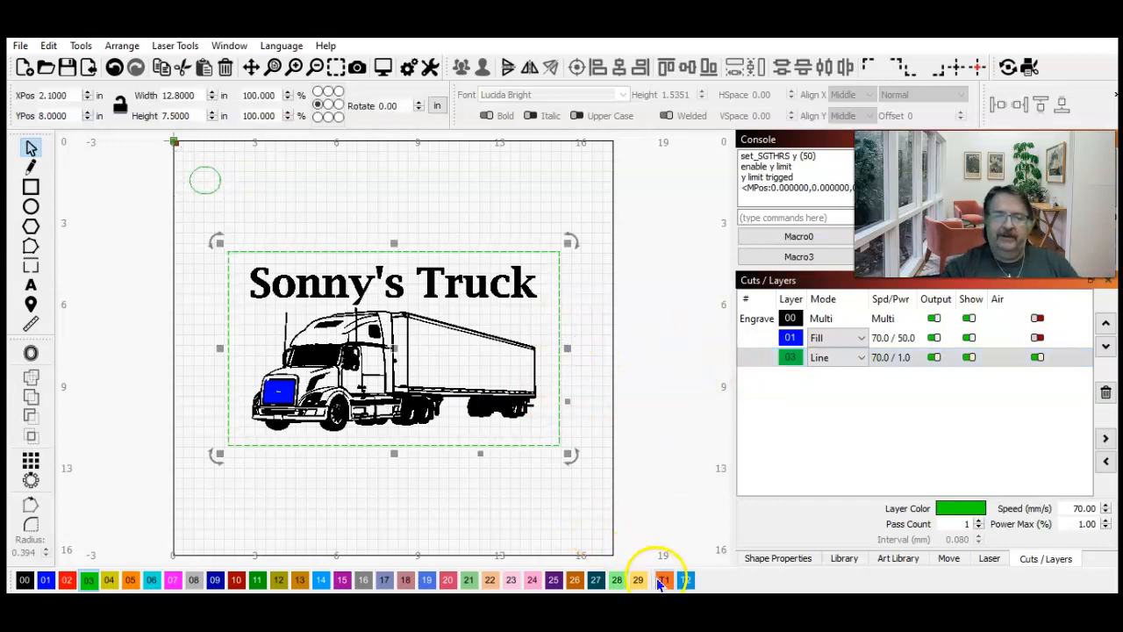
Assign the design to the orange T1 tool layer, preview the frame, and reselect the artwork.
left_click(663, 579)
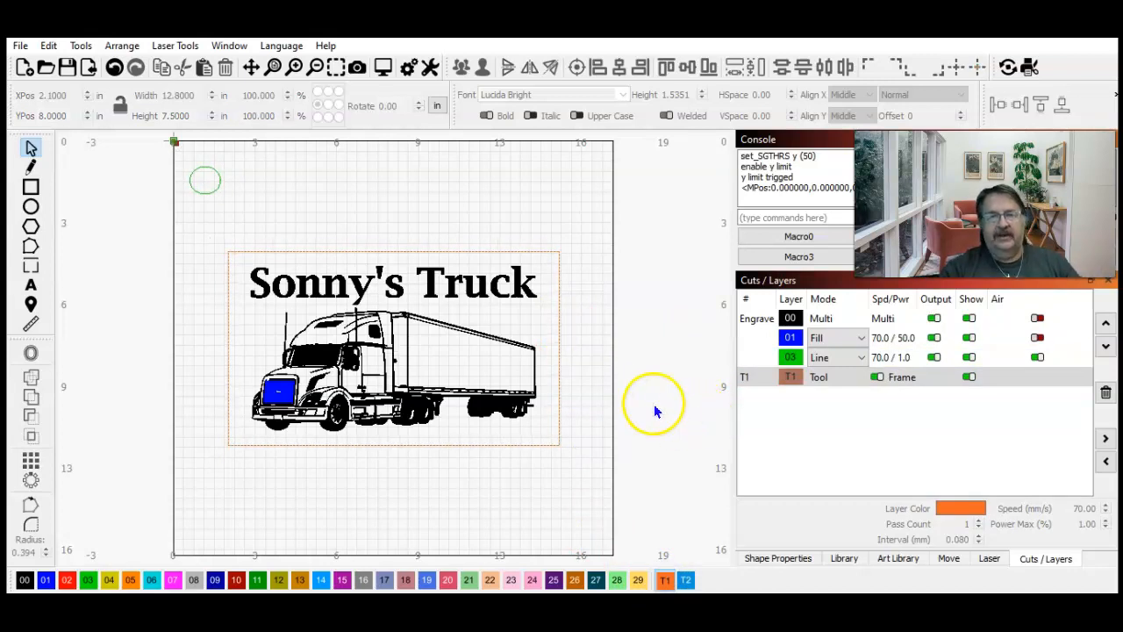
left_click(902, 375)
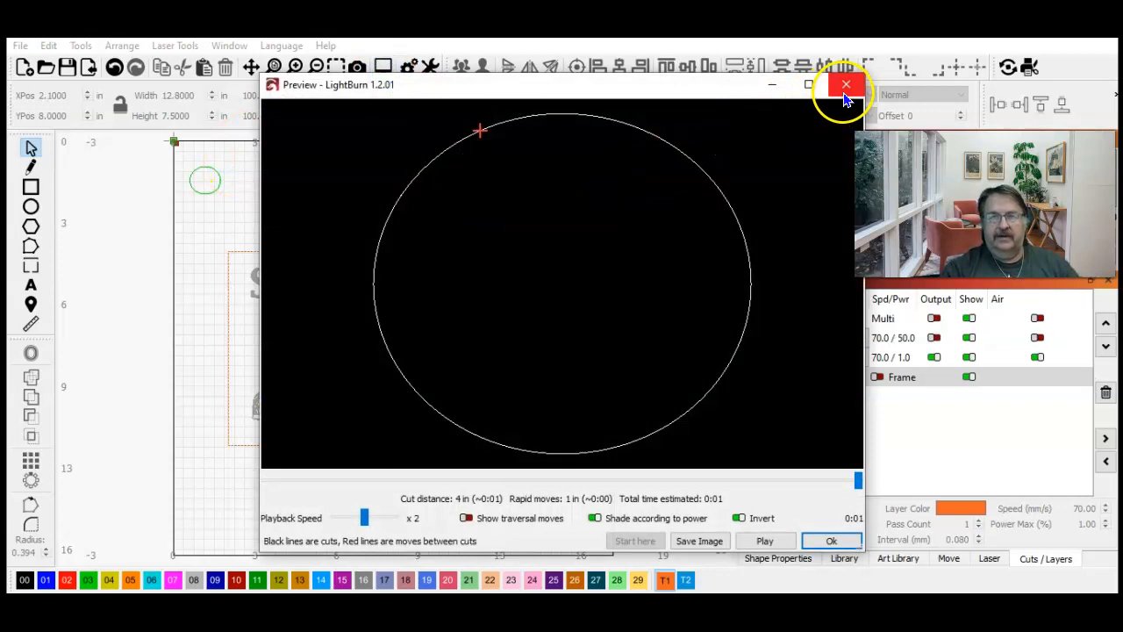
left_click(846, 84)
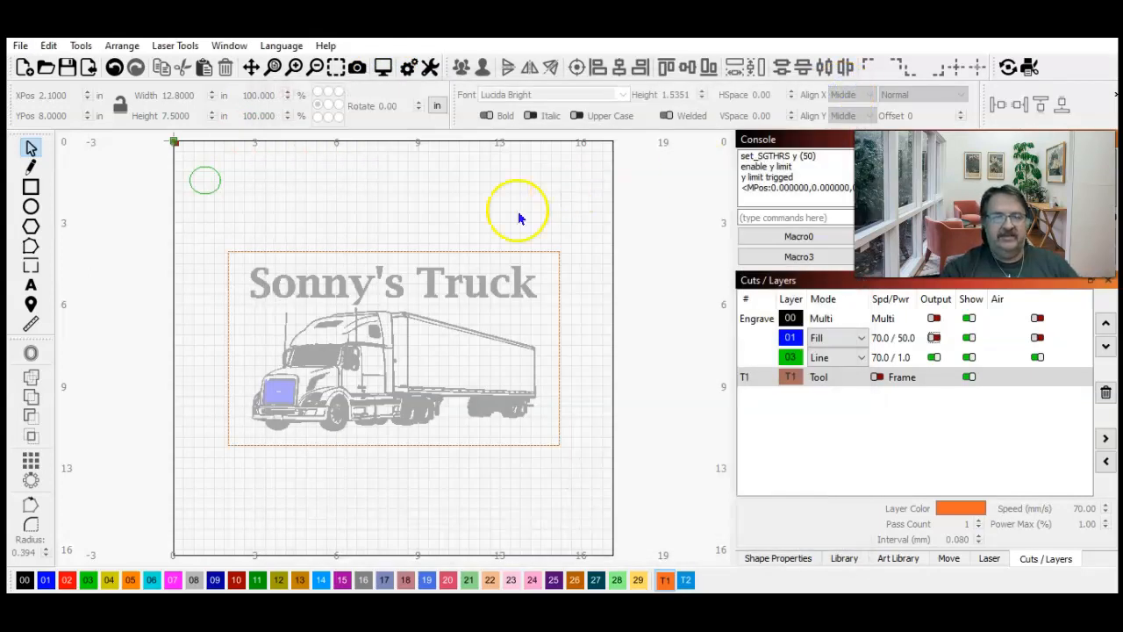
left_click_drag(518, 211, 228, 280)
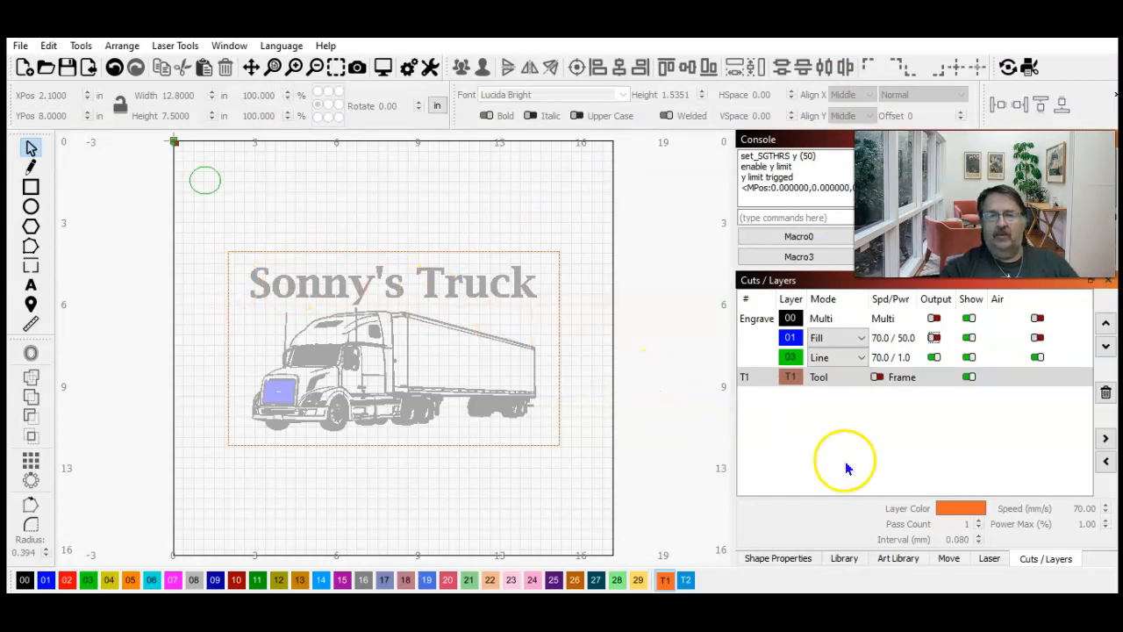
Send a quick command from the Laser panel so the console reports the stream completed.
left_click(990, 558)
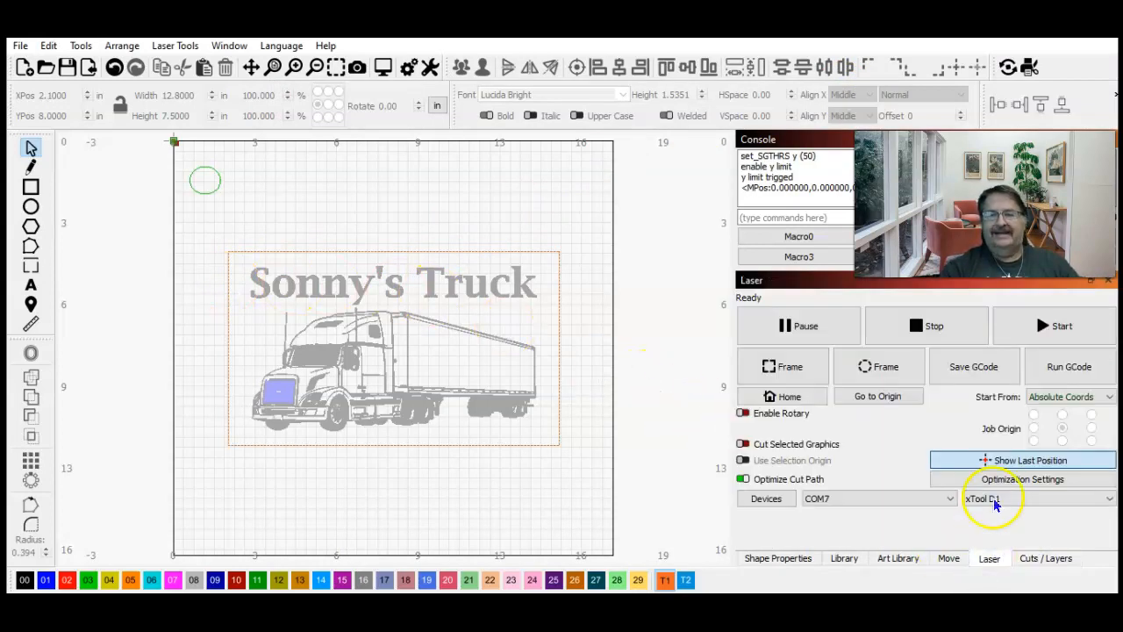
left_click(1062, 325)
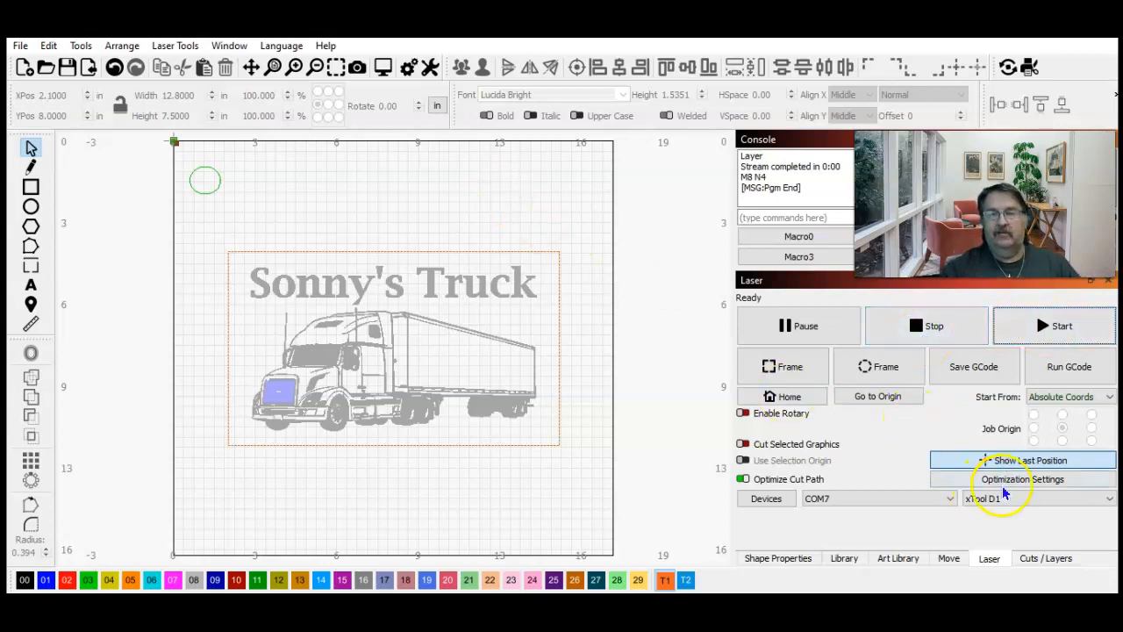
left_click(1044, 558)
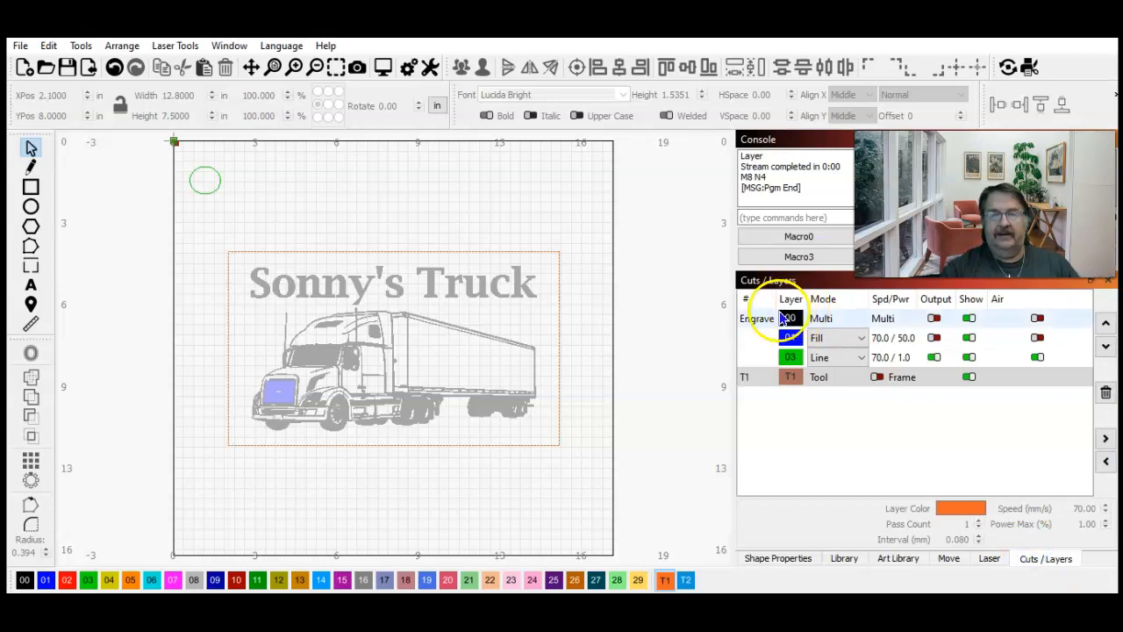
Select the Engrave group to delete its 02 Line sub-layer, keeping 01 Fill and T1.
left_click(817, 356)
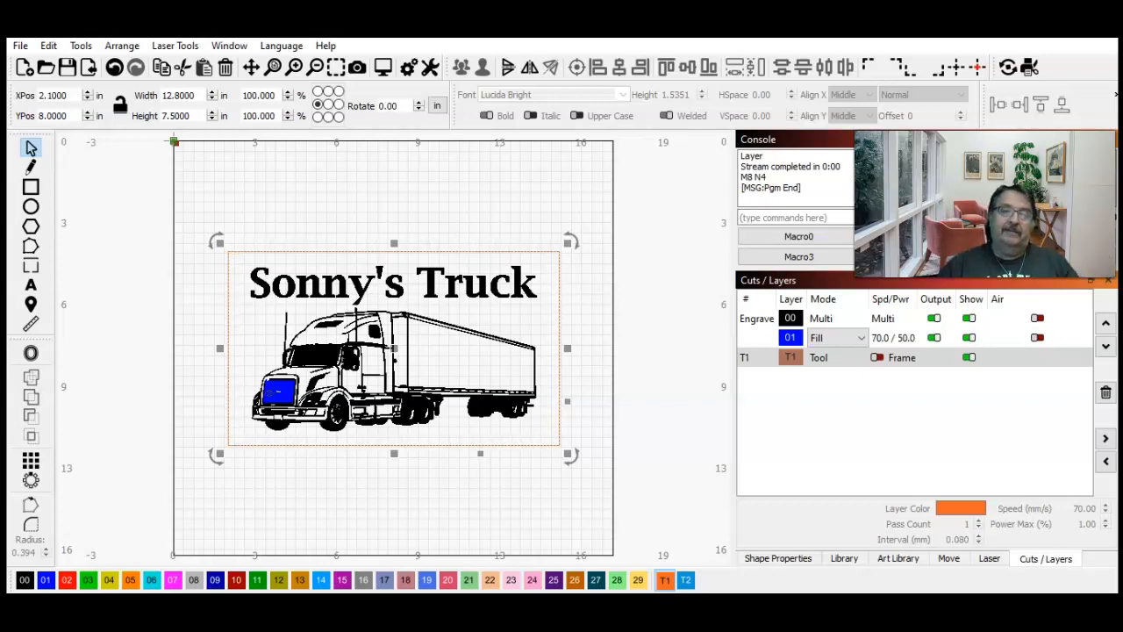
mouse_move(250, 167)
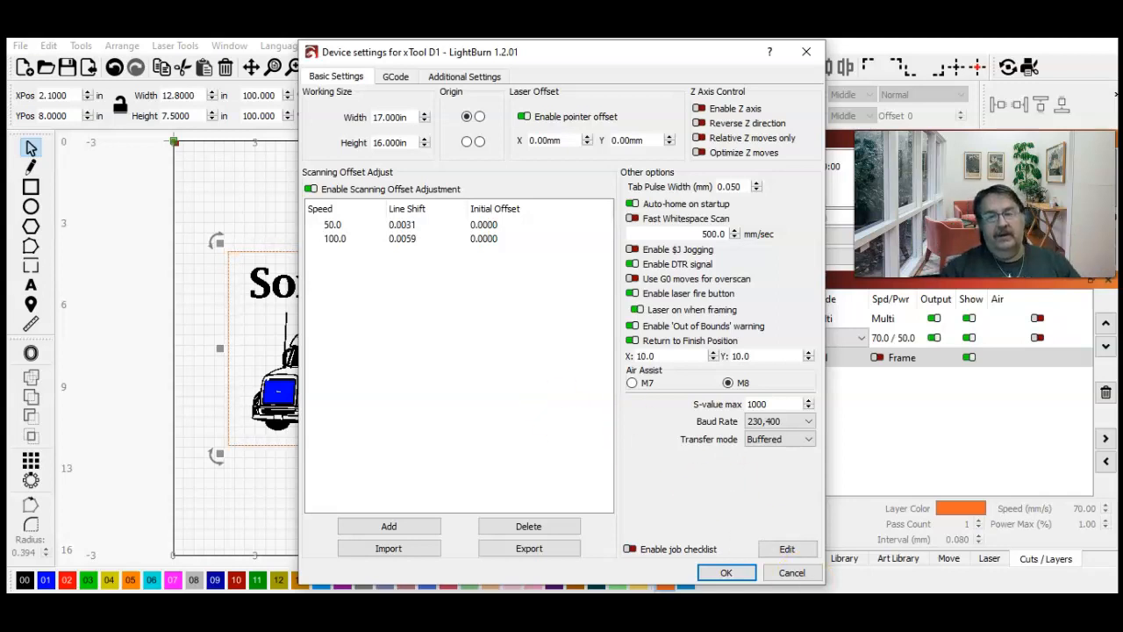
Enable Return to Finish Position with X 10.0 and Y 10.0 in Device Settings.
left_click(726, 572)
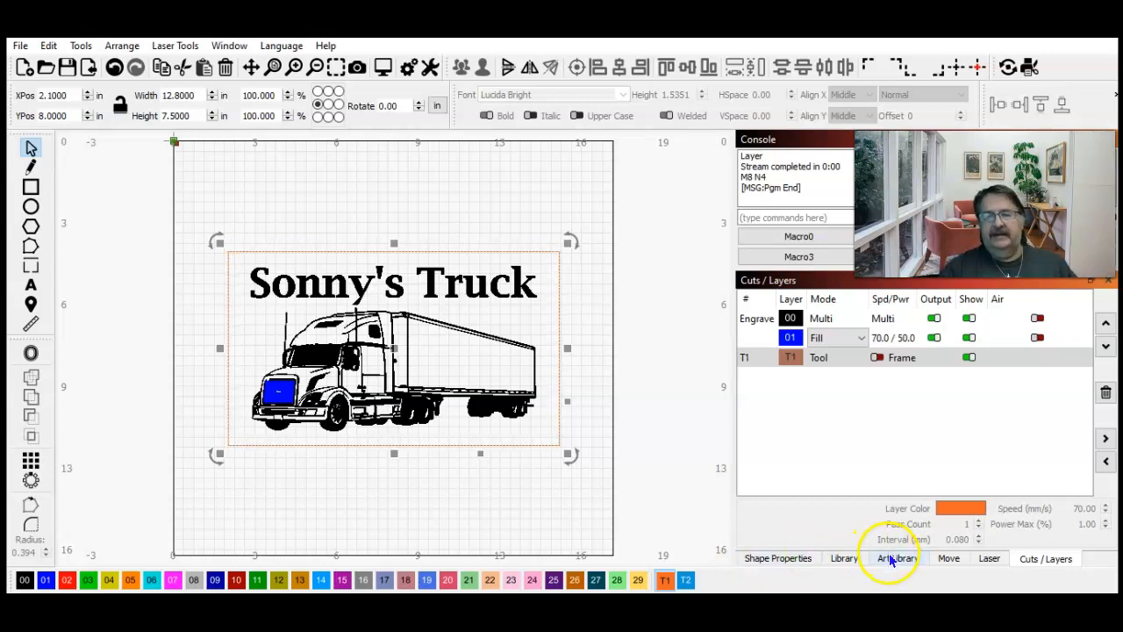
Show the Art Library panel listing the LHG Project graphics.
left_click(896, 558)
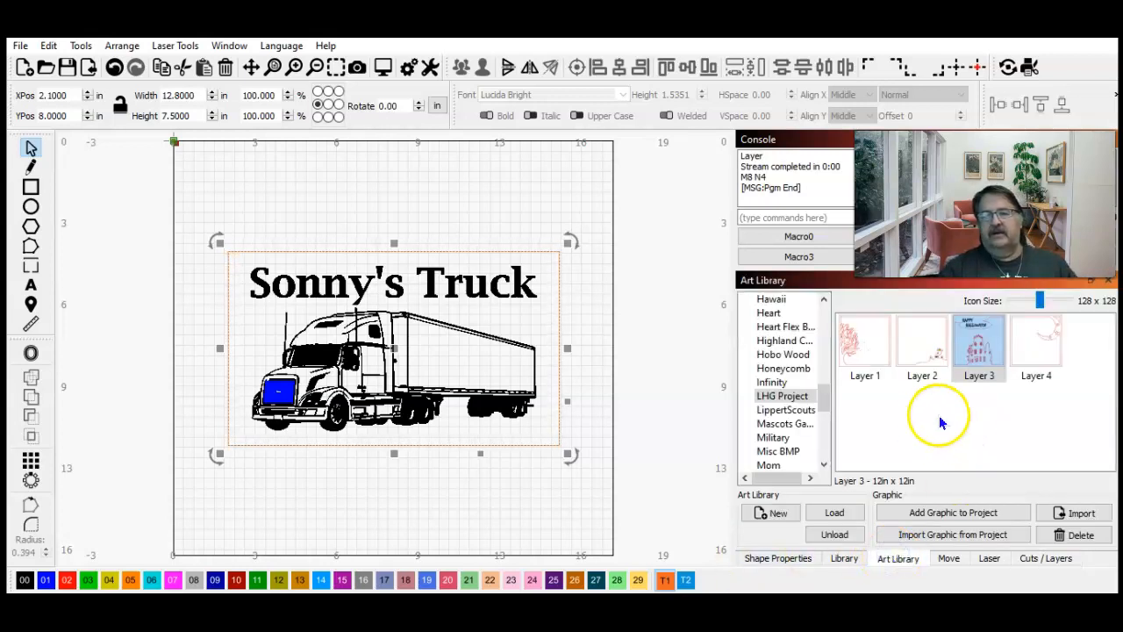